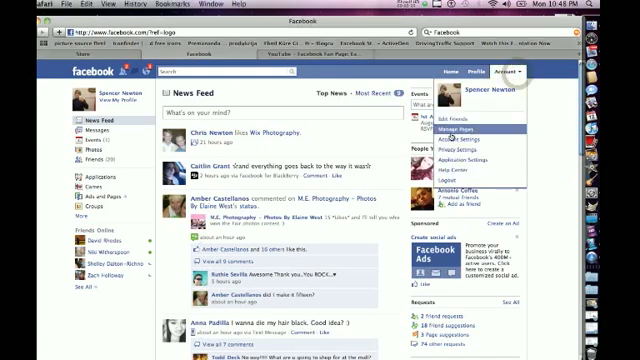
- From Account, list managed pages and open the FBML Tutorial page for editing
left_click(460, 128)
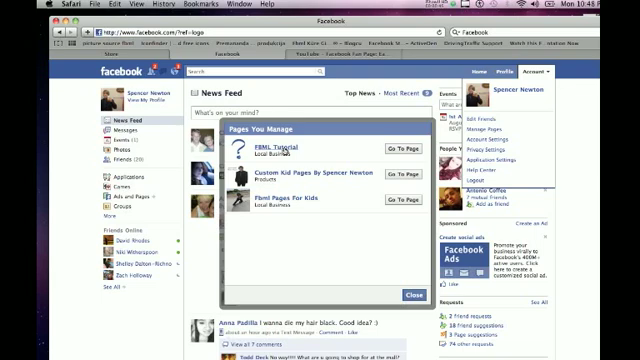
left_click(402, 154)
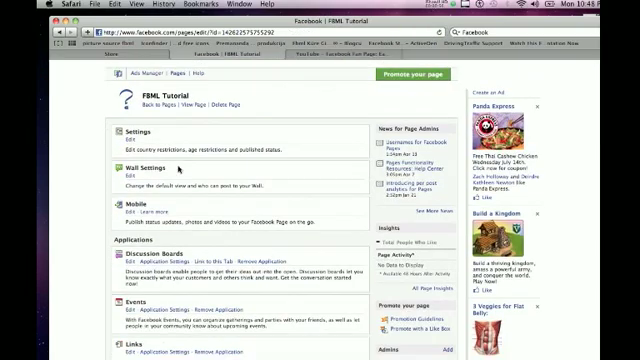
- Scroll to More Applications and open the Static FBML application page
scroll("down", 3)
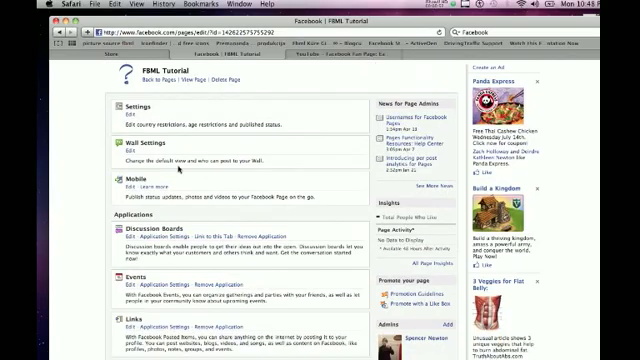
scroll("down", 3)
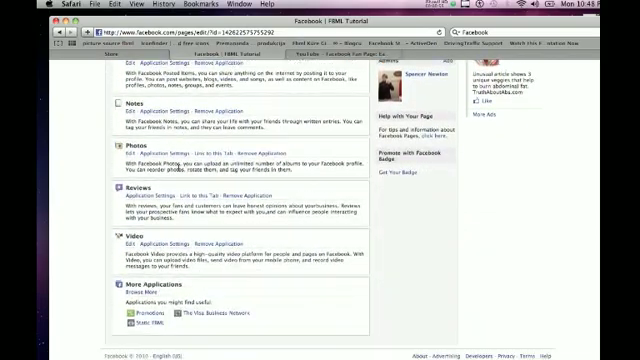
scroll("down", 3)
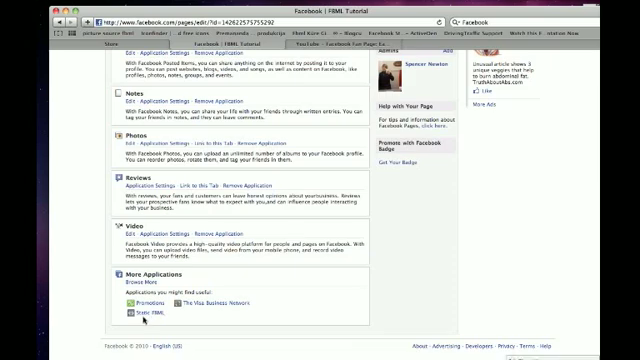
left_click(138, 316)
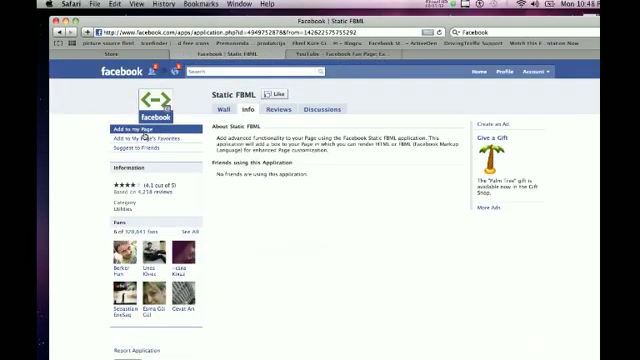
- Add Static FBML to the FBML Tutorial page and open the page's edit settings
left_click(132, 128)
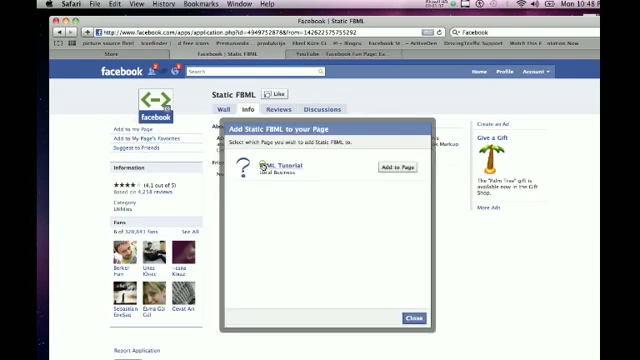
left_click(412, 164)
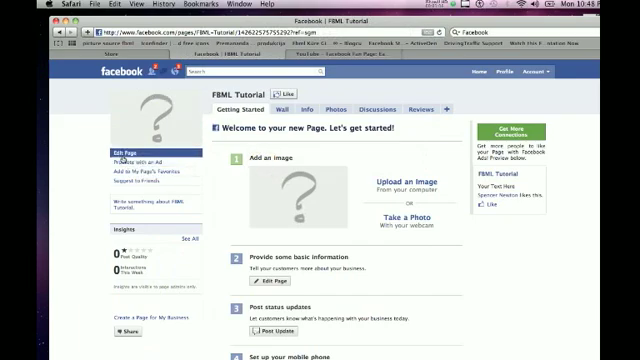
left_click(128, 148)
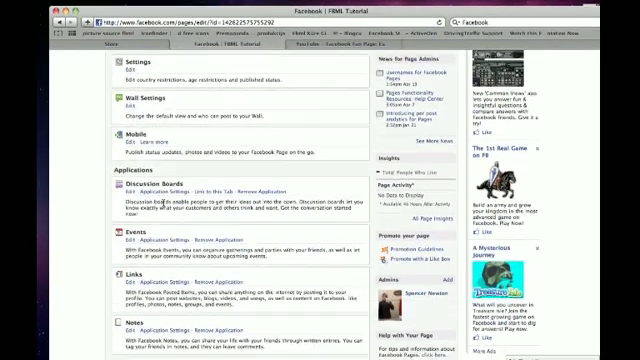
- Review the applications list, then return to the FBML Tutorial page
scroll("down", 3)
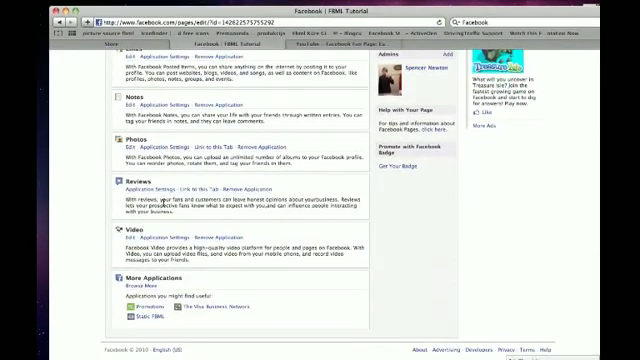
scroll("up", 3)
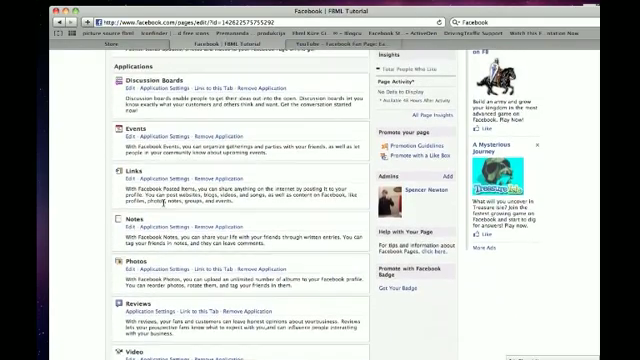
scroll("down", 3)
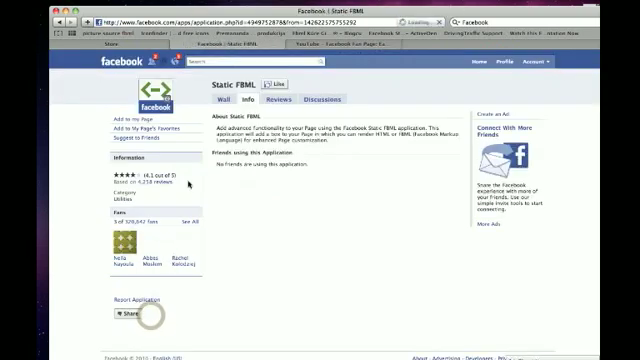
left_click(132, 128)
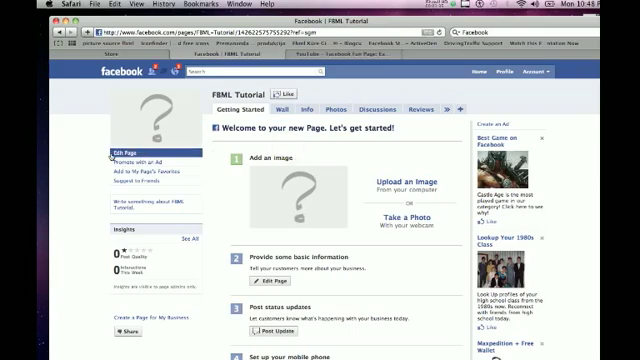
- Open Edit Page for FBML Tutorial and scroll through its settings
left_click(136, 144)
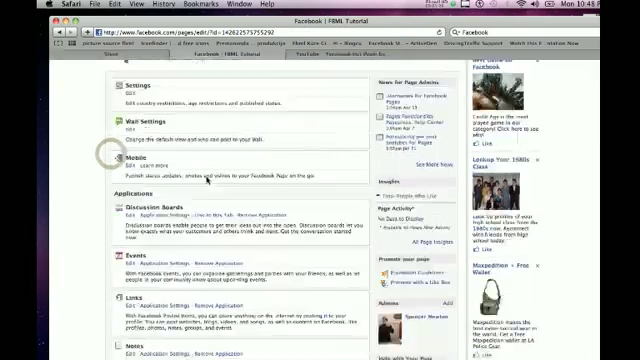
scroll("down", 3)
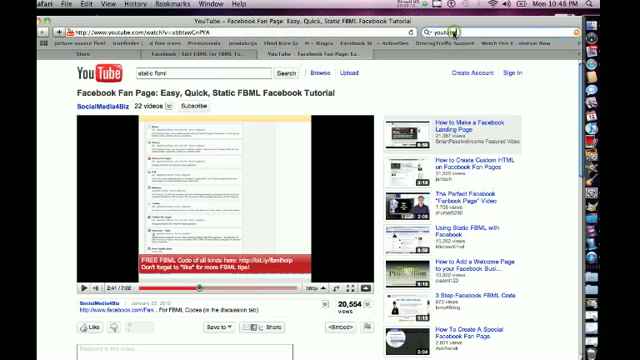
- Search Google for 'photobucket' and open the Photobucket website result
type("photobucket")
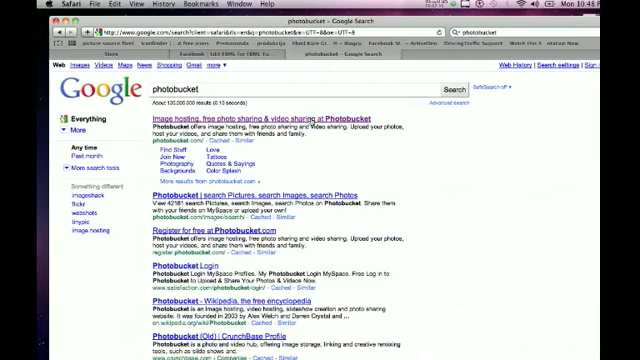
left_click(258, 120)
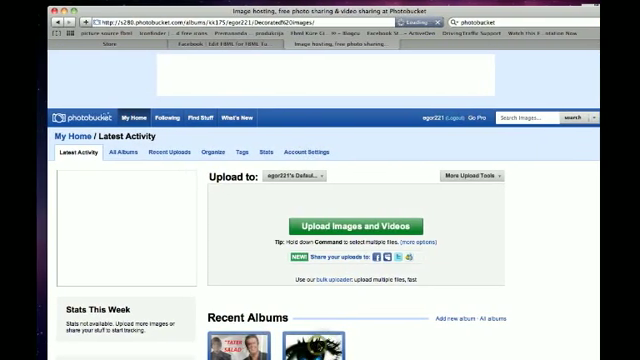
- Open the Photobucket account's My Home page with latest activity
left_click(128, 152)
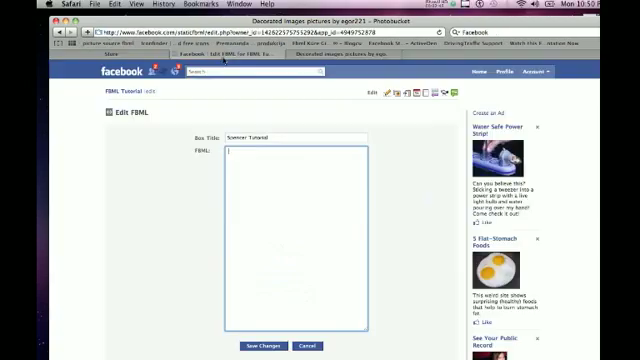
- Paste image embed code into the Sponsor Tutorial FBML box and save changes
left_click(238, 148)
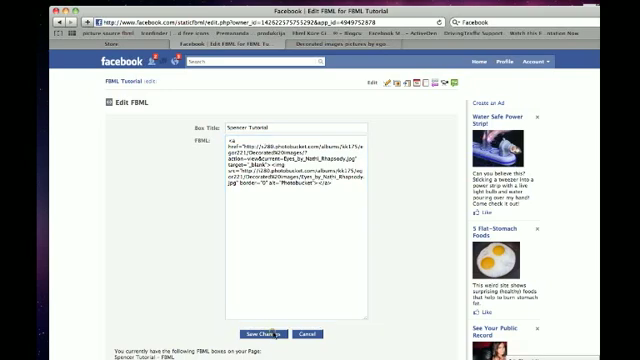
left_click(264, 334)
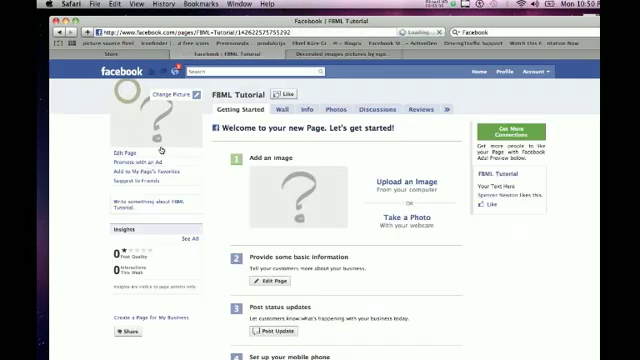
- Open the new Sponsor Tutorial tab, browse the tab menu and Discussions tab
left_click(424, 108)
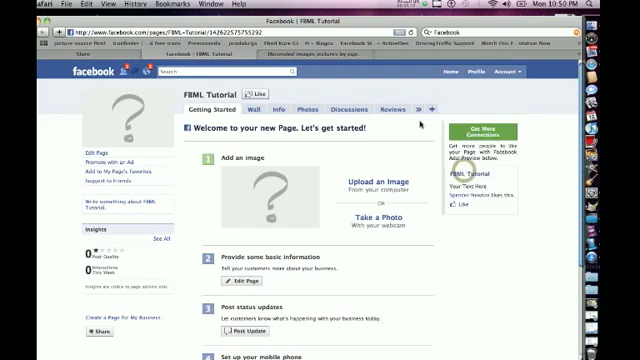
left_click(436, 108)
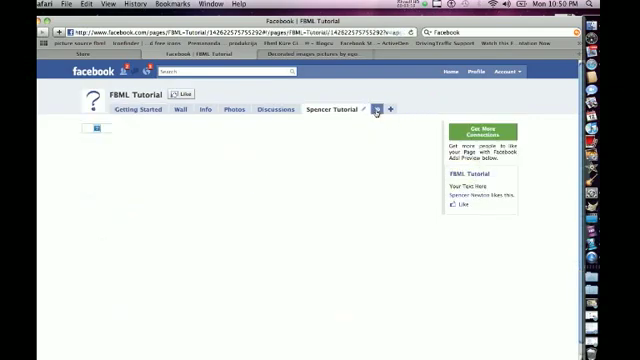
left_click(376, 108)
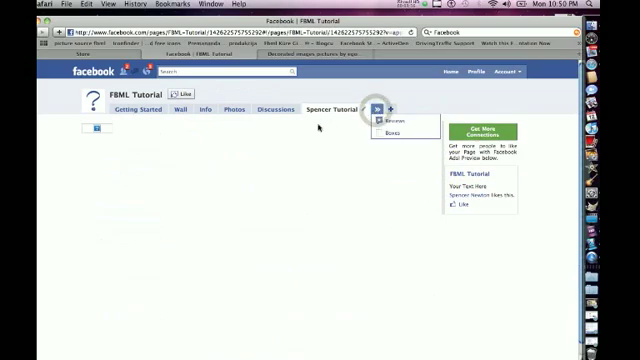
left_click(300, 110)
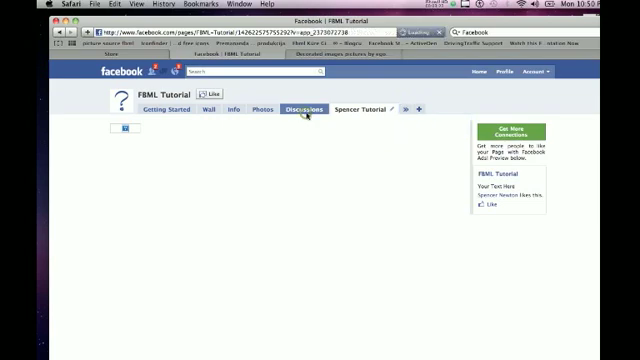
- Return to the Sponsor Tutorial tab and go back to Edit Page
left_click(350, 106)
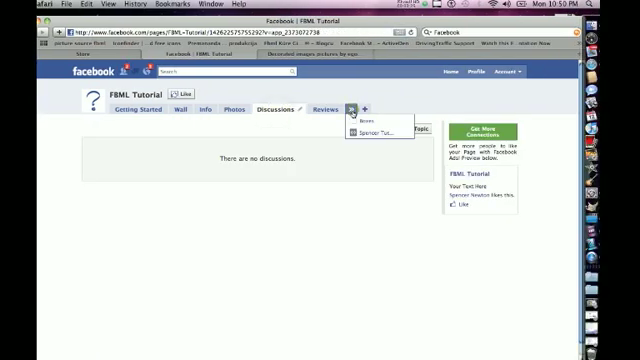
left_click(368, 132)
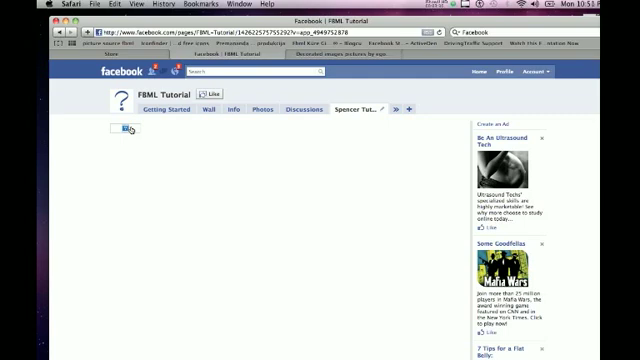
mouse_move(144, 90)
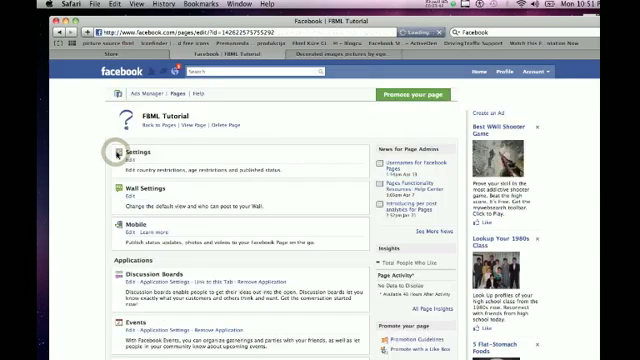
scroll("down", 3)
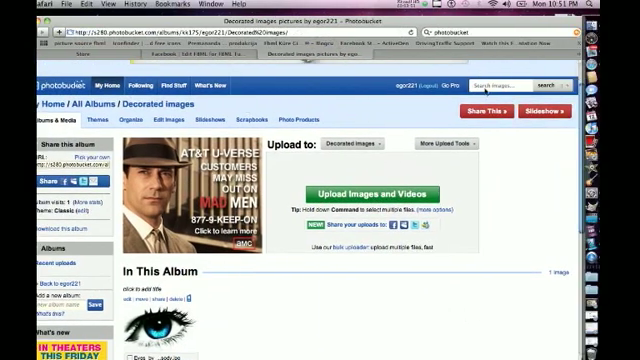
- Search Photobucket for 'Facebook' and pick the syringe image with the Facebook logo
type("Face")
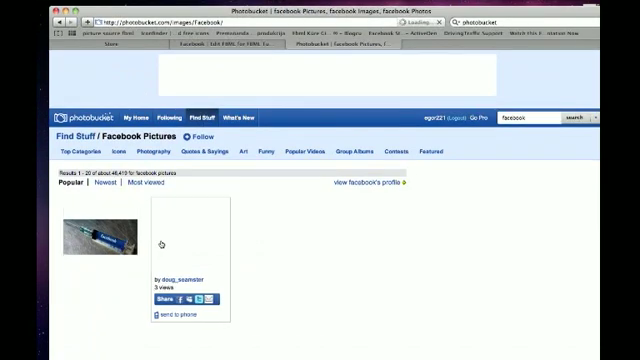
left_click(92, 234)
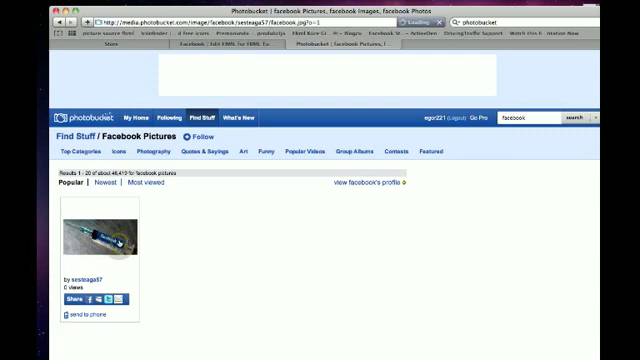
left_click(112, 238)
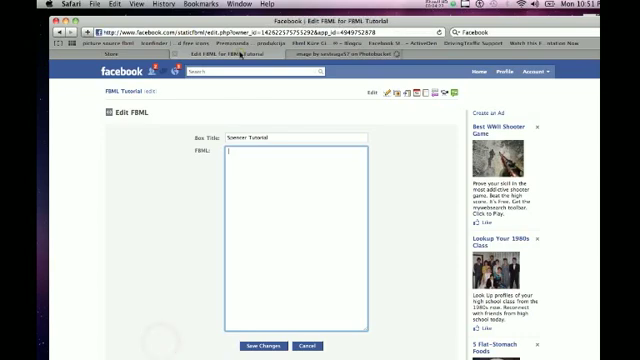
- Paste the Photobucket image code into the FBML box, save, and view the Sponsor Tutorial tab
right_click(240, 156)
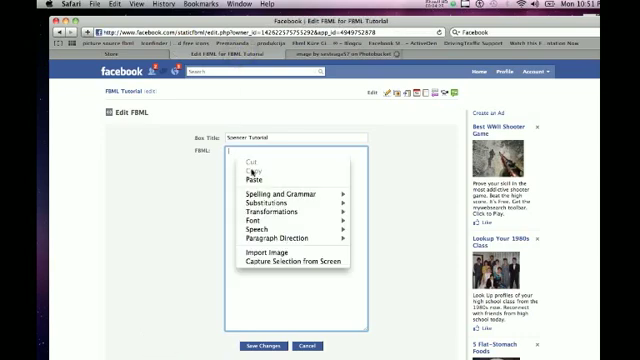
left_click(260, 164)
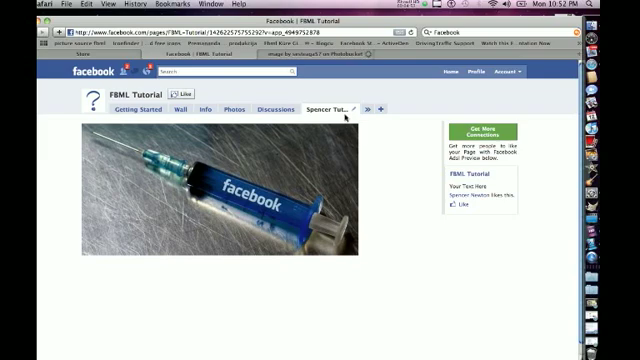
left_click(420, 10)
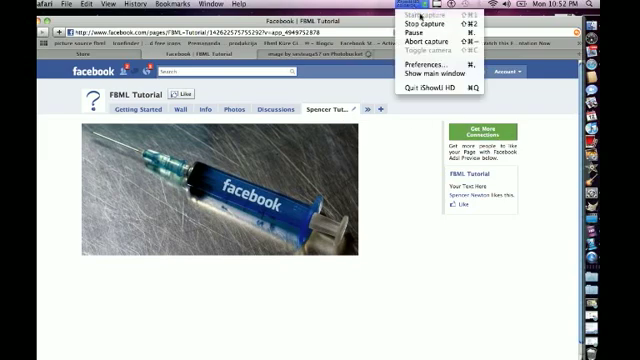